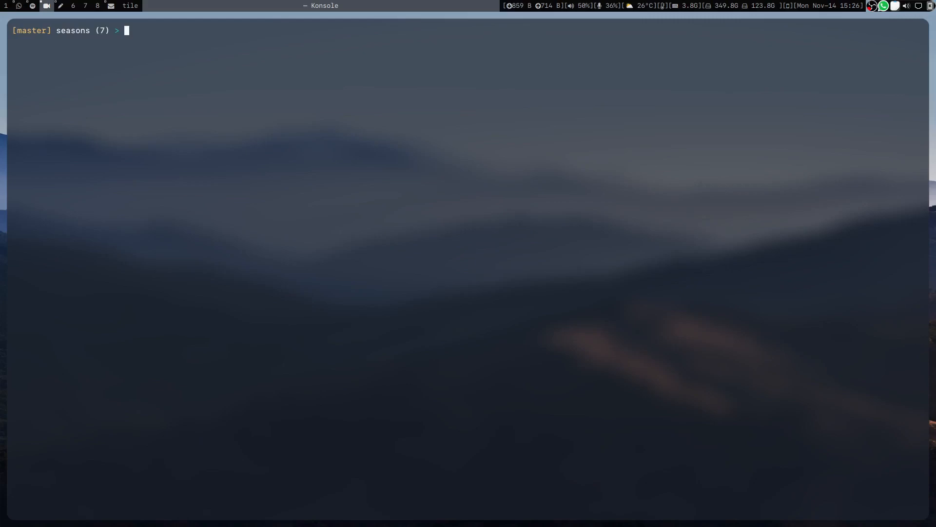
List the seasons folder with ll and preview its photos in sxiv, then close the viewer.
{"action": "type", "text": "ll"}
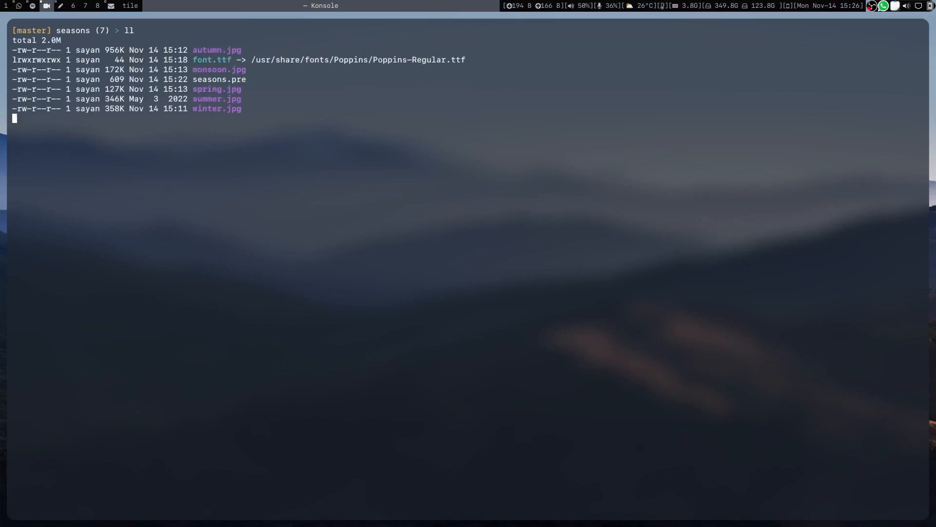
{"action": "key", "text": "Return"}
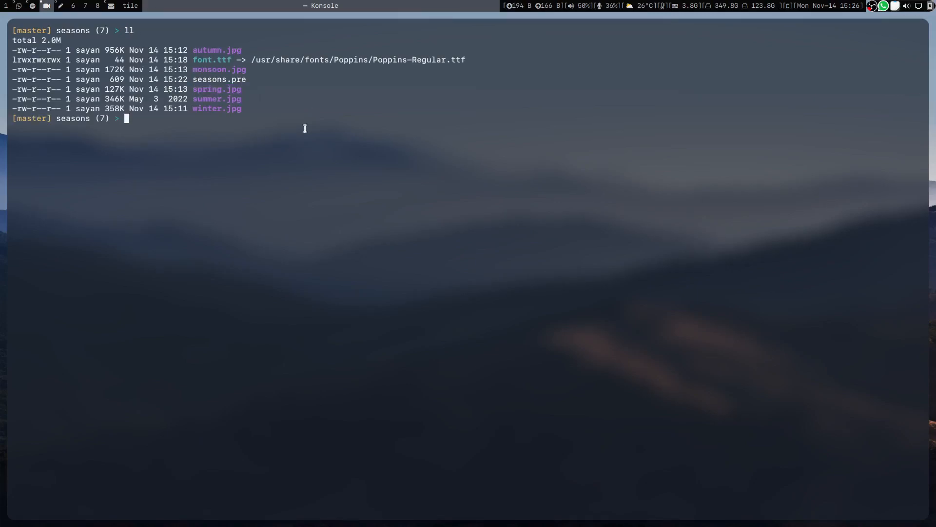
{"action": "type", "text": "sxiv"}
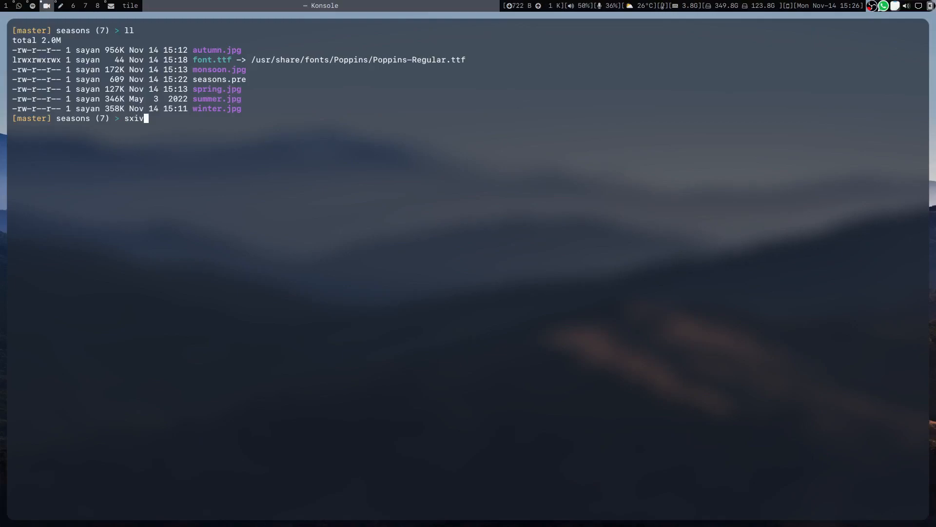
{"action": "key", "text": "Return"}
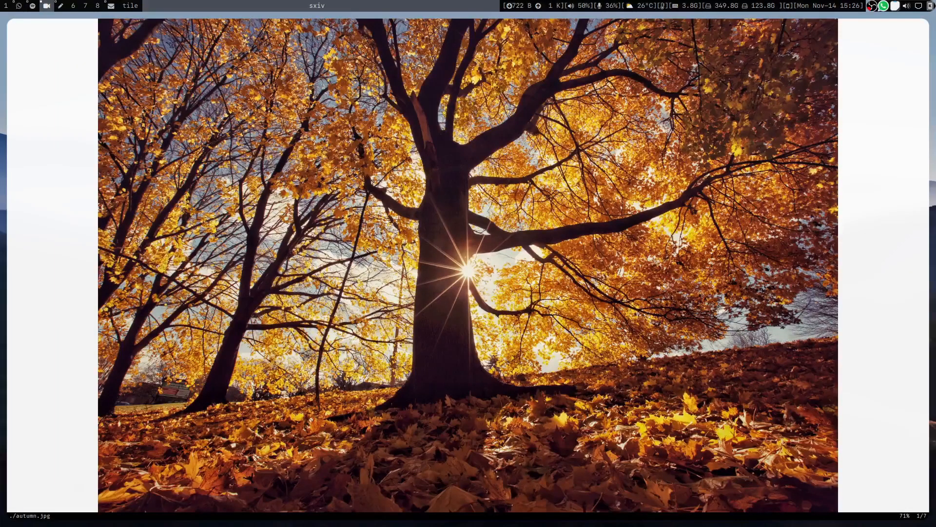
{"action": "key", "text": "n"}
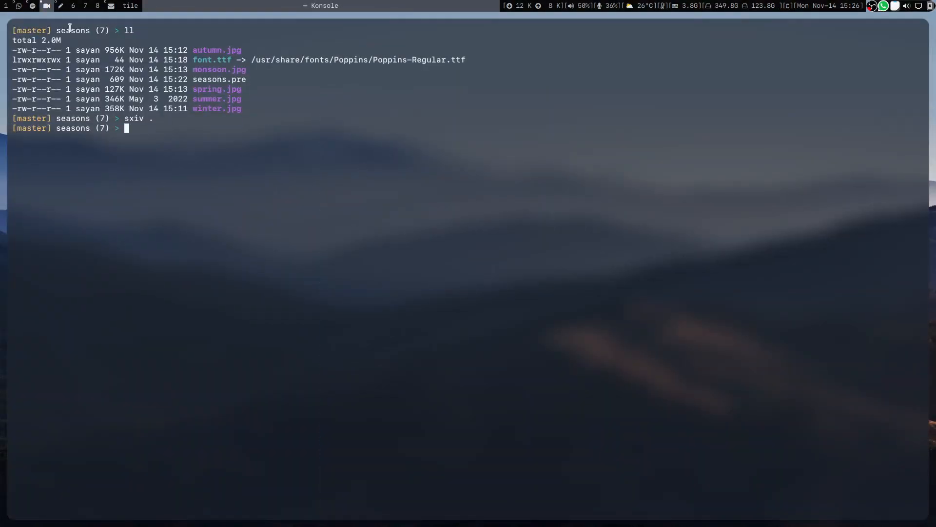
{"action": "mouse_move", "coordinate": [192, 60]}
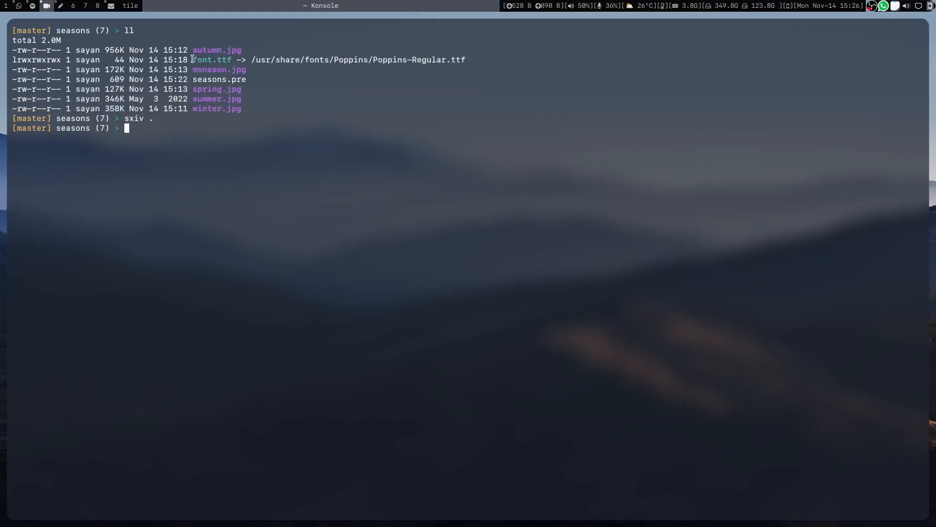
Select the font.ttf link name in the folder listing.
{"action": "double_click", "coordinate": [212, 60]}
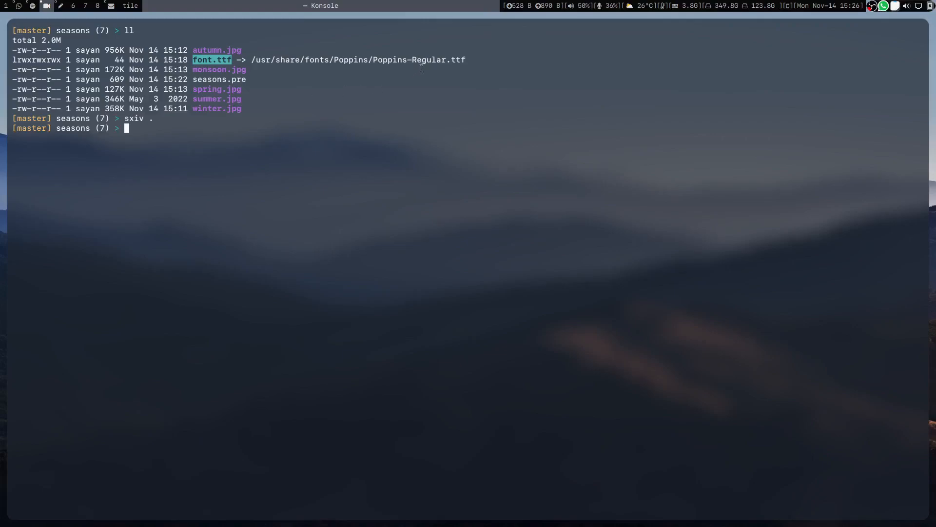
{"action": "double_click", "coordinate": [409, 59]}
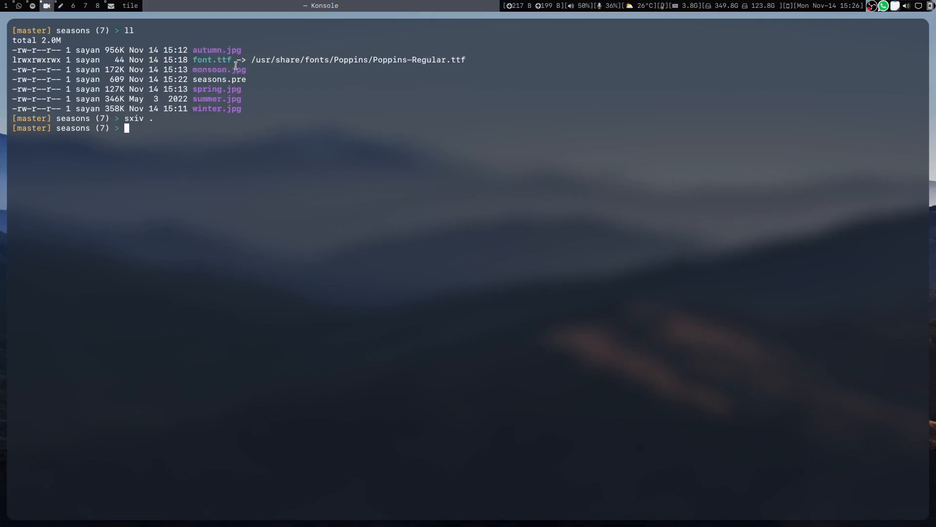
{"action": "mouse_move", "coordinate": [332, 226]}
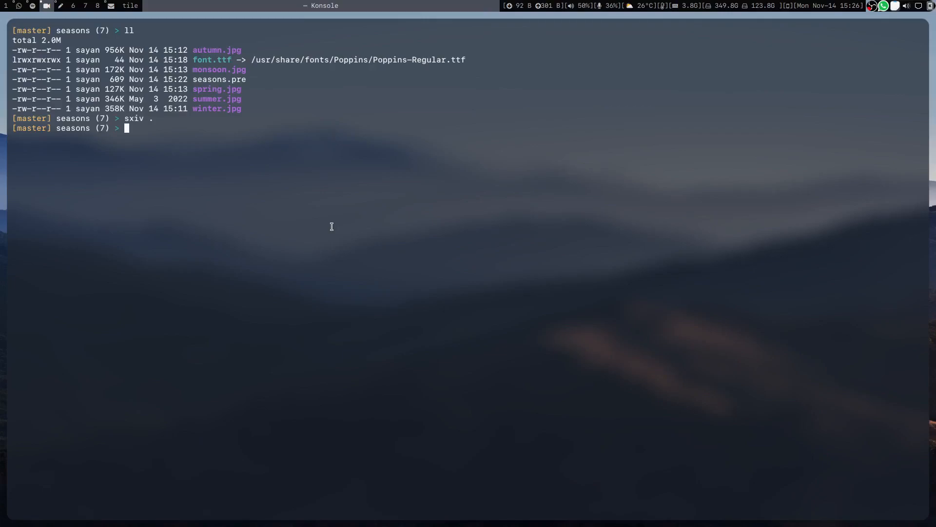
Edit seasons.pre in Vim, adding 'there are 5 seasons, they are:' above the season list and saving.
{"action": "type", "text": "vim sea"}
{"action": "type", "text": "#"}
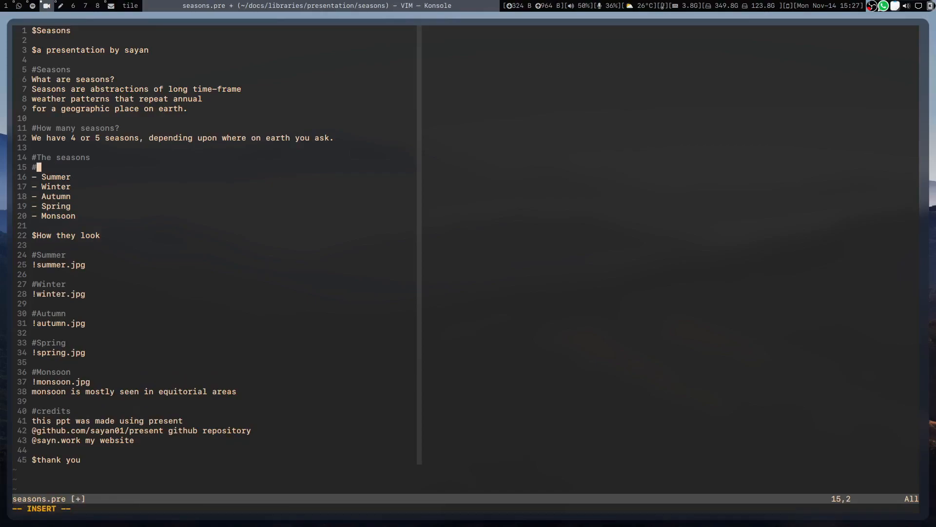
{"action": "type", "text": "there are 5 seasons, they are:"}
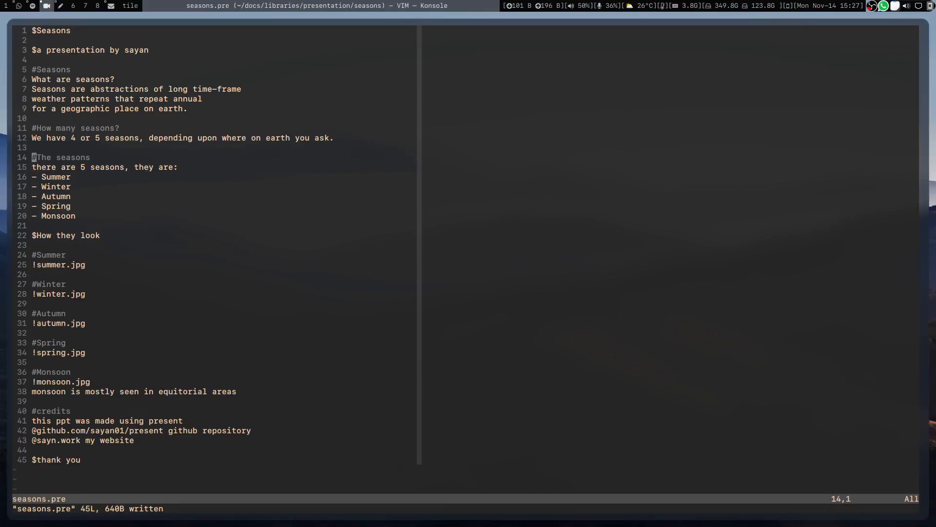
{"action": "key", "text": "k"}
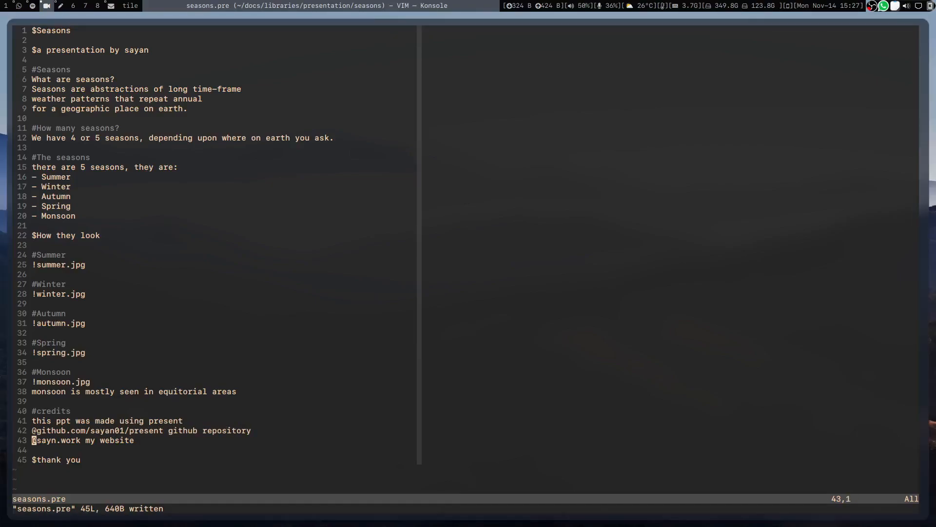
{"action": "mouse_move", "coordinate": [106, 440]}
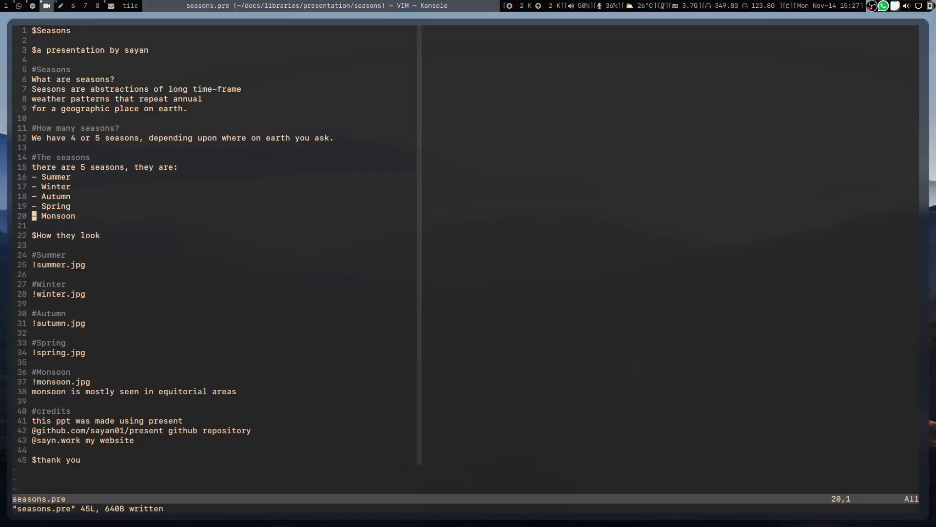
Review the file and quit Vim back to the seasons prompt.
{"action": "key", "text": "k"}
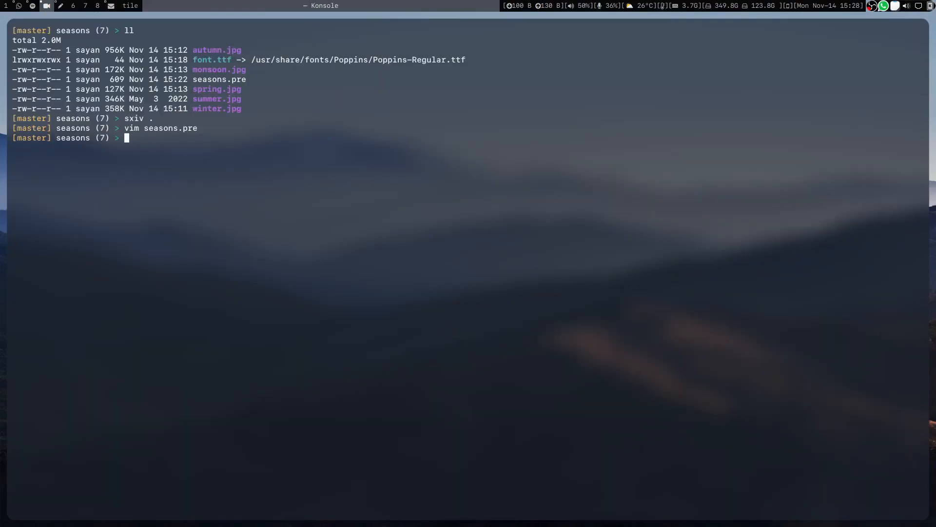
Run present seasons.pre, confirm seasons.pre.pdf exists with ll, and open the PDF.
{"action": "type", "text": "present seasons.pre"}
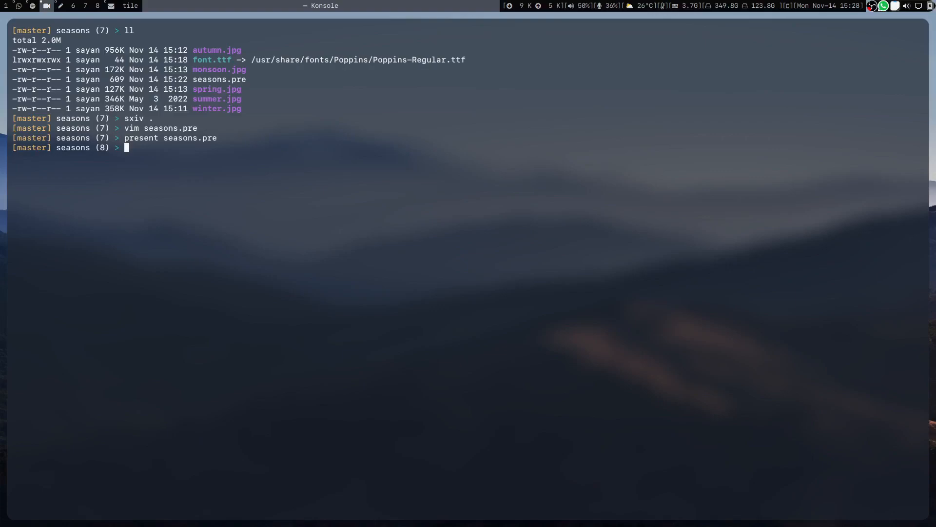
{"action": "type", "text": "ll"}
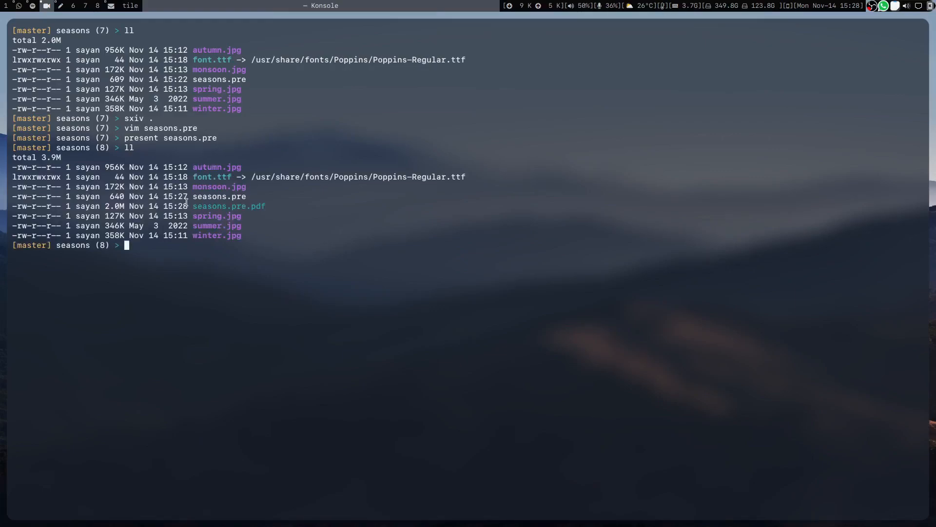
{"action": "mouse_move", "coordinate": [326, 233]}
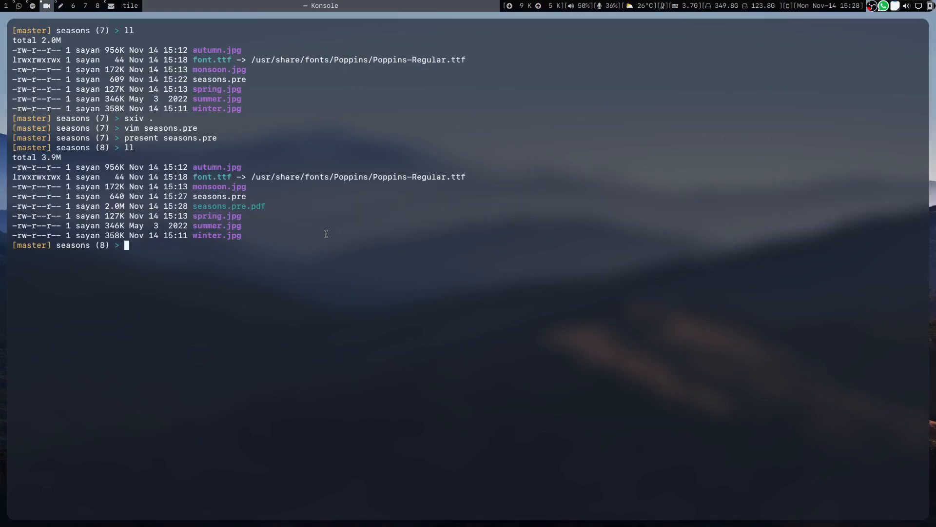
{"action": "type", "text": "open seasons.pre.pdf"}
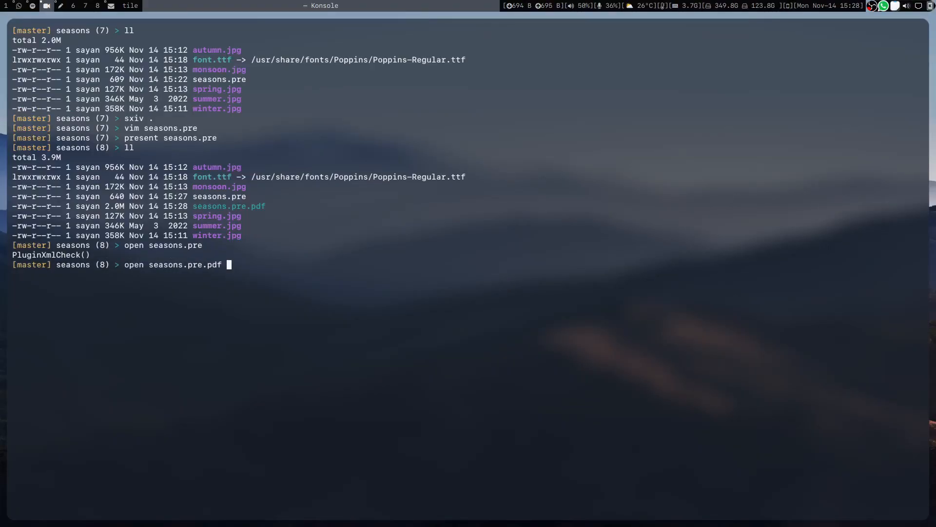
{"action": "key", "text": "Return"}
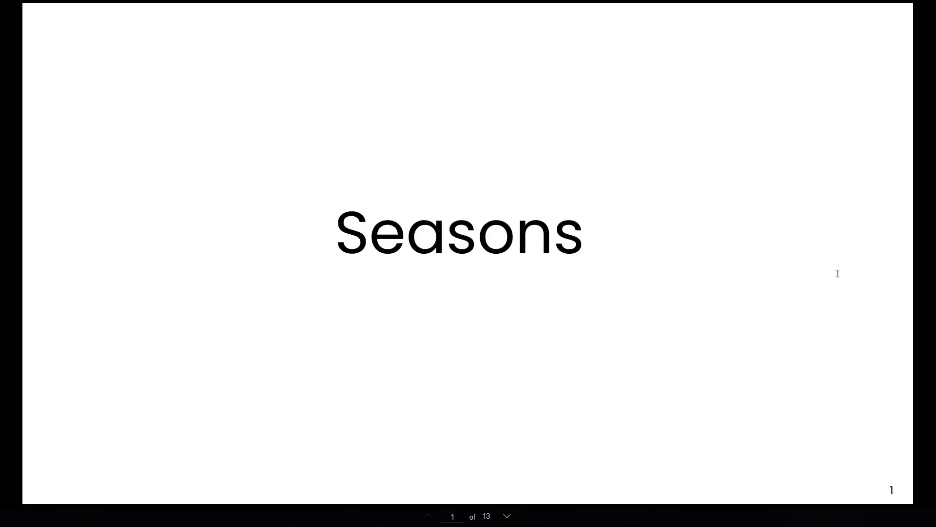
Advance through the deck from the title slide to slide 9, the Autumn photo.
{"action": "left_click", "coordinate": [506, 516]}
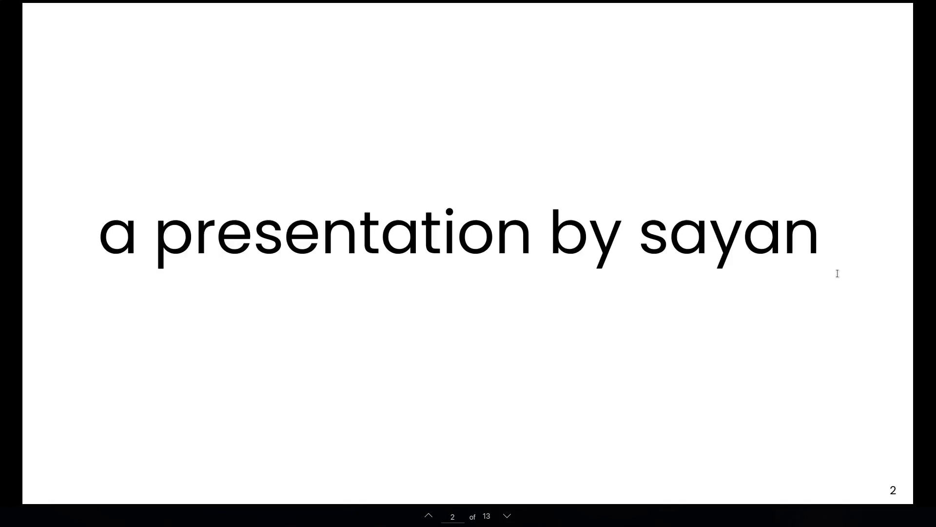
{"action": "left_click", "coordinate": [507, 516]}
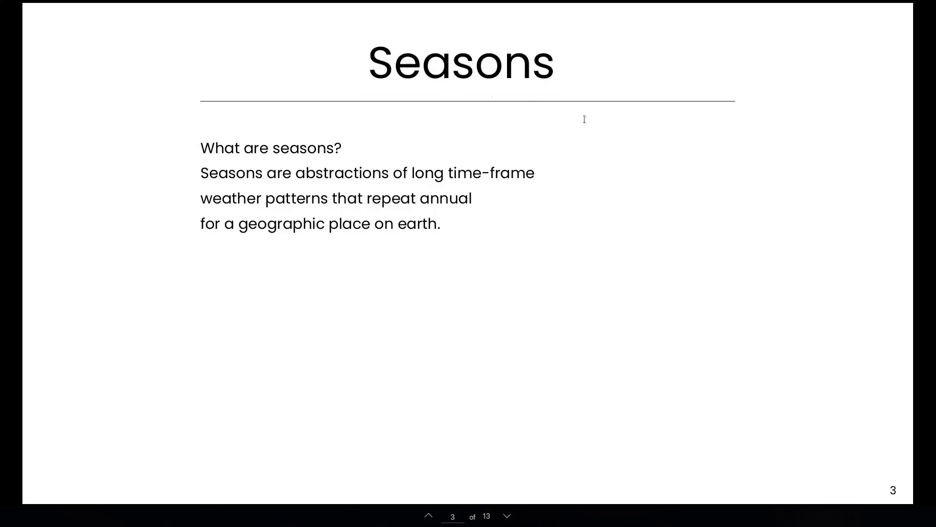
{"action": "mouse_move", "coordinate": [740, 266]}
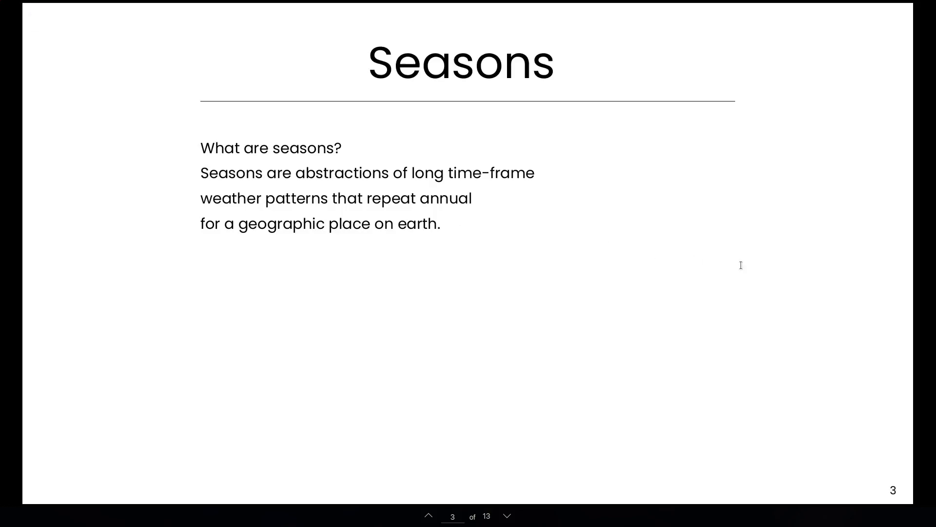
{"action": "left_click", "coordinate": [507, 517]}
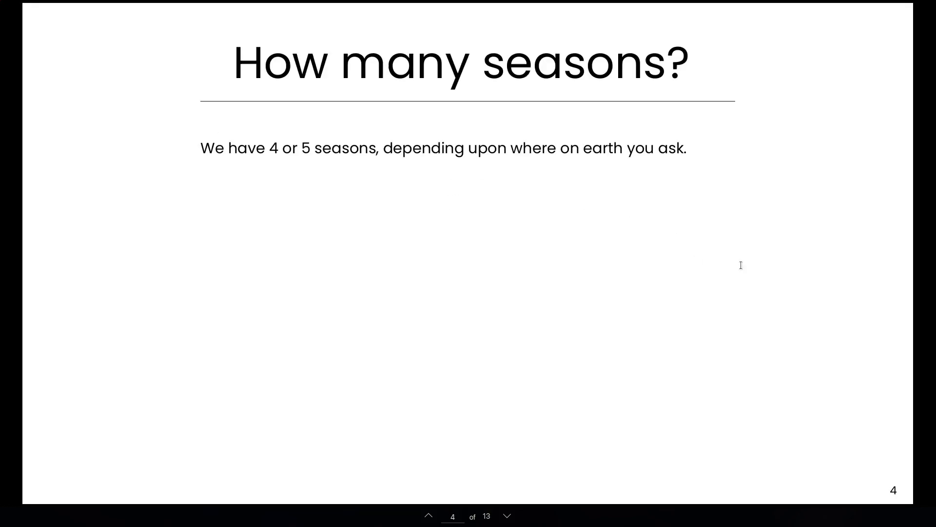
{"action": "left_click", "coordinate": [506, 517]}
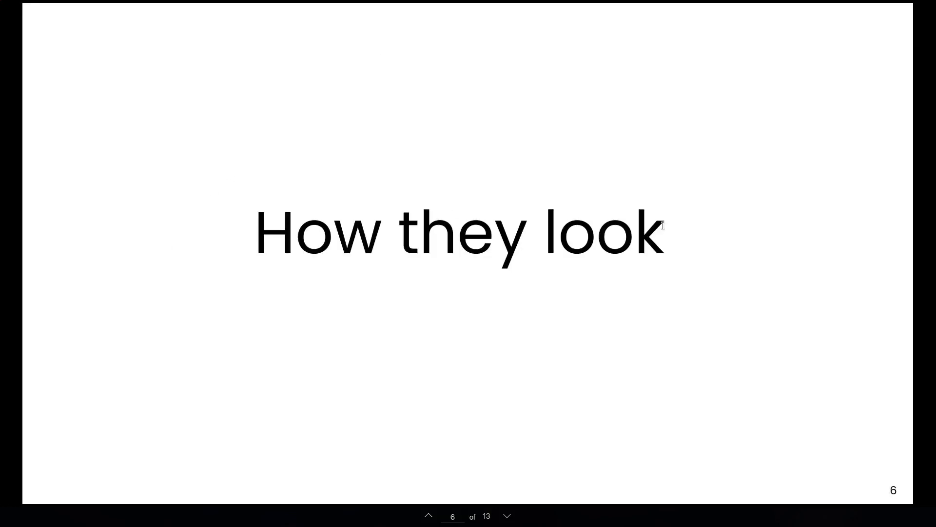
{"action": "left_click", "coordinate": [507, 516]}
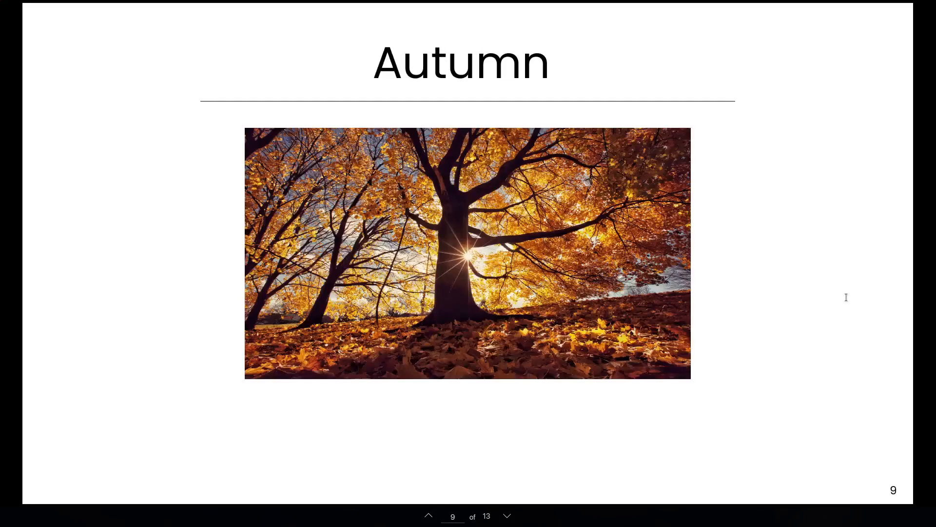
View the Monsoon and credits slides, try the github link, and reach the closing slide.
{"action": "left_click", "coordinate": [506, 516]}
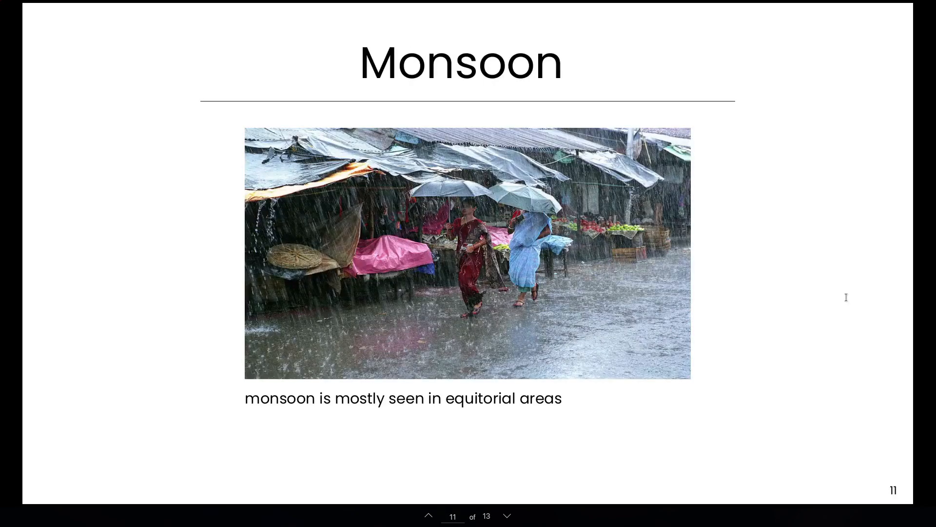
{"action": "mouse_move", "coordinate": [248, 400]}
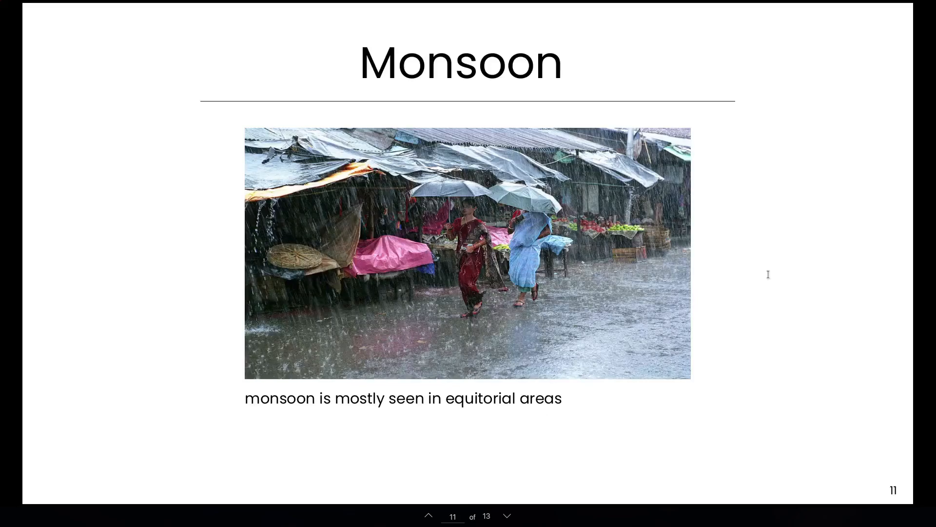
{"action": "left_click", "coordinate": [506, 516]}
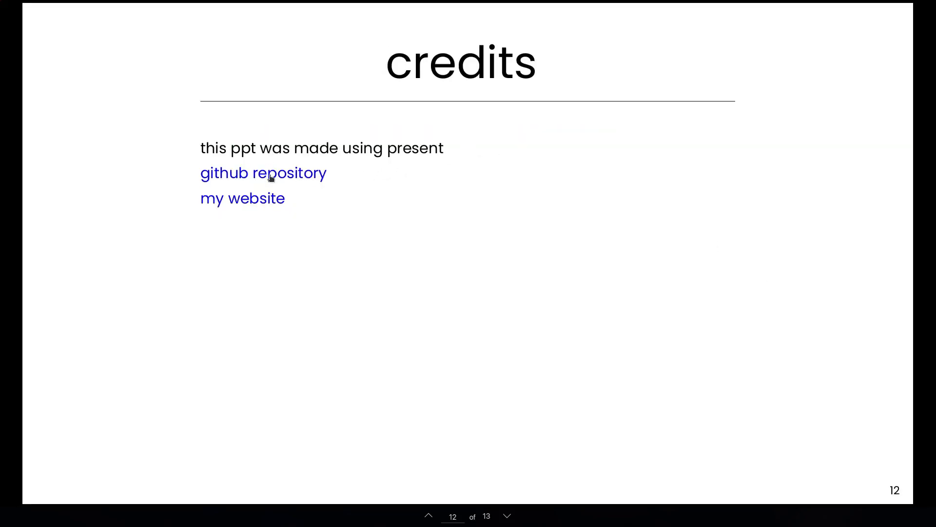
{"action": "left_click", "coordinate": [262, 173]}
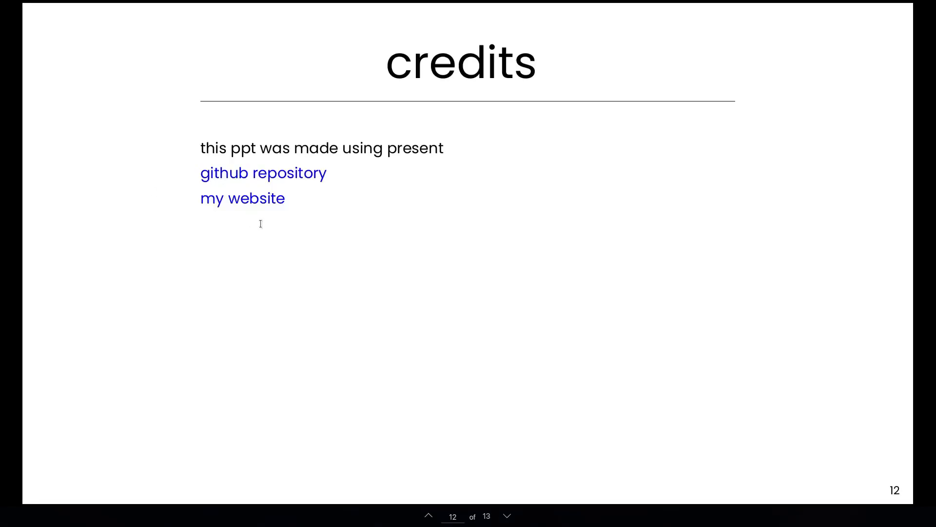
{"action": "left_click", "coordinate": [242, 198]}
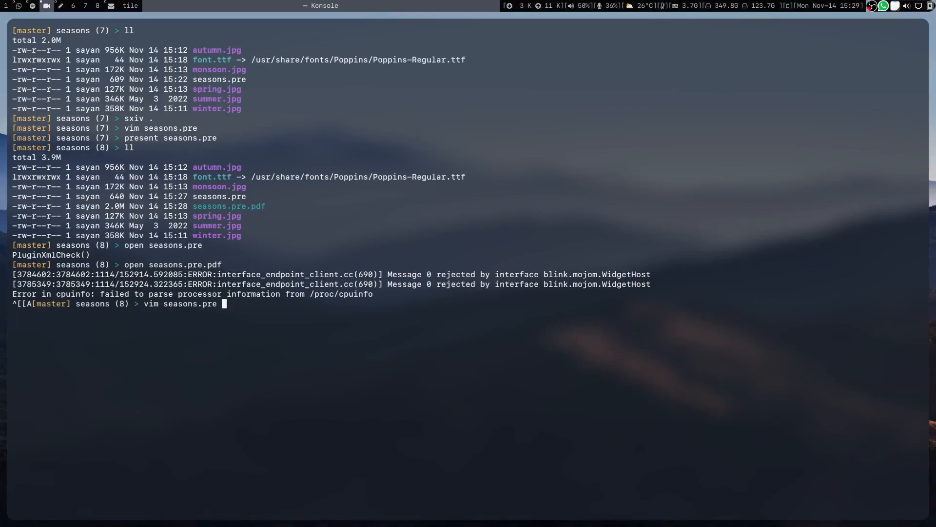
Reopen seasons.pre in Vim, join the seasons description lines into one, save and quit.
{"action": "key", "text": "Return"}
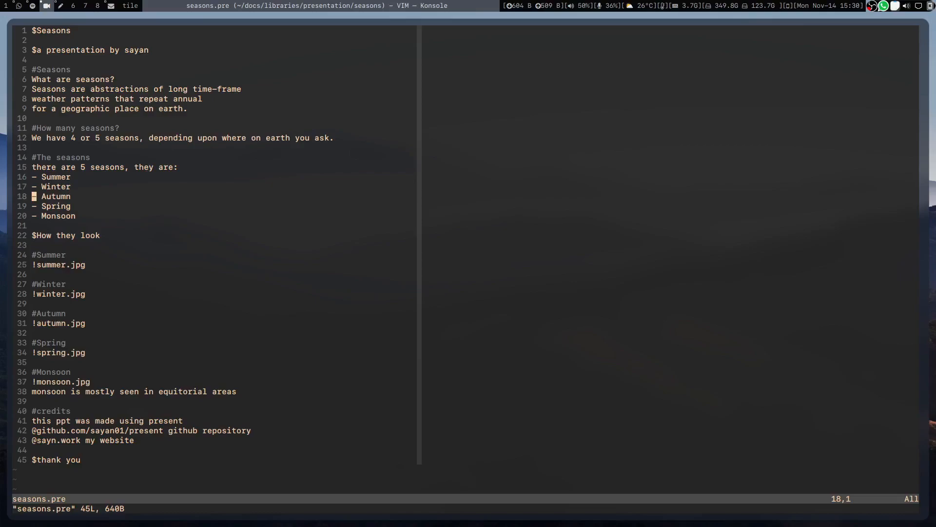
{"action": "key", "text": "gg"}
{"action": "type", "text": "present seasons.pre"}
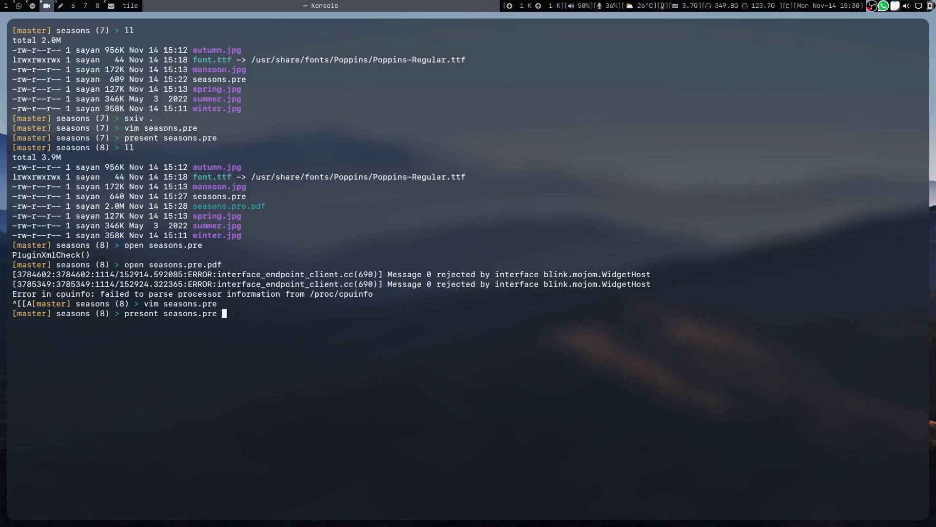
Regenerate the deck with present seasons.pre, noting the line 7 trimmed warning, and open it.
{"action": "key", "text": "Return"}
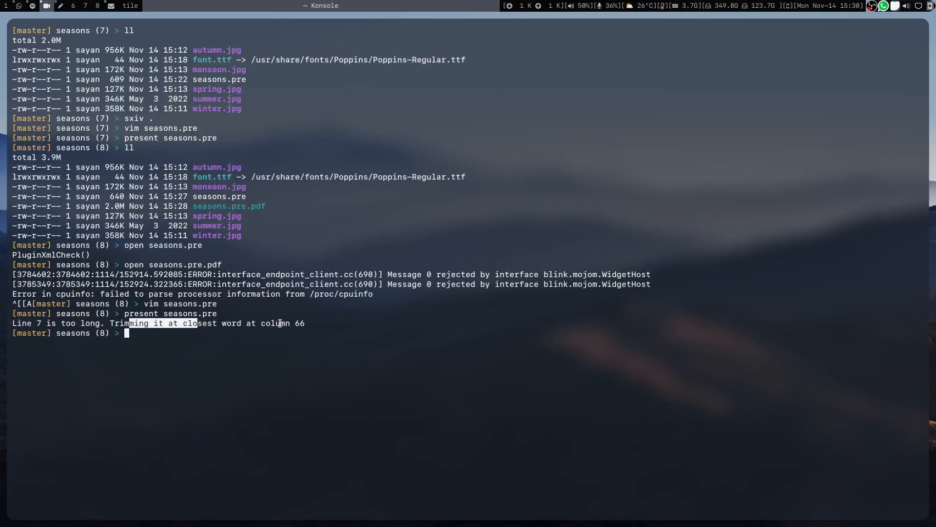
{"action": "type", "text": "o"}
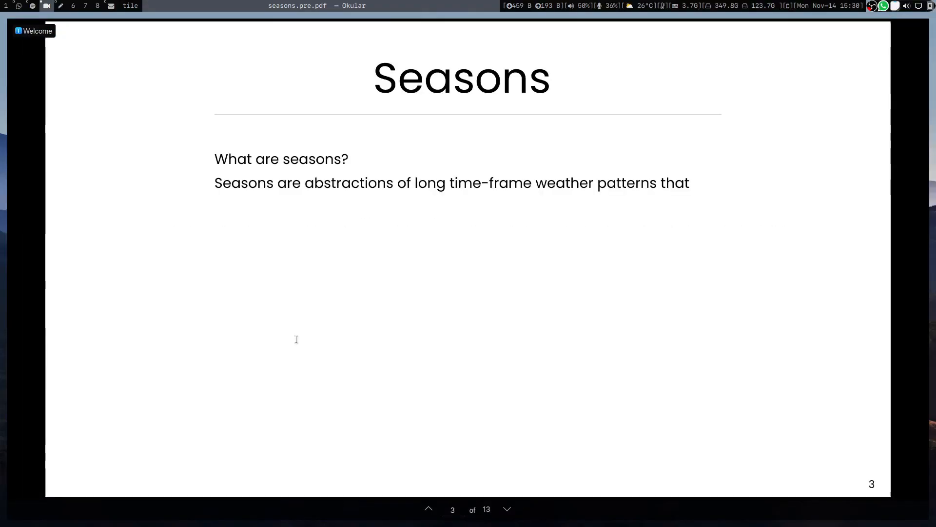
Fix the over-long description line, rebuild, and open the deck with slide 3 wrapped onto two lines.
{"action": "left_click_drag", "start_coordinate": [220, 182], "coordinate": [531, 183]}
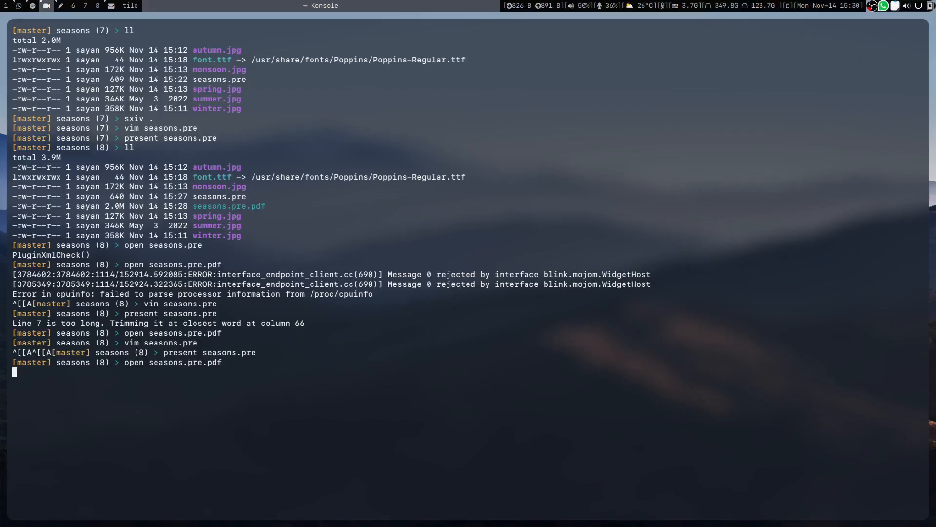
{"action": "key", "text": "Return"}
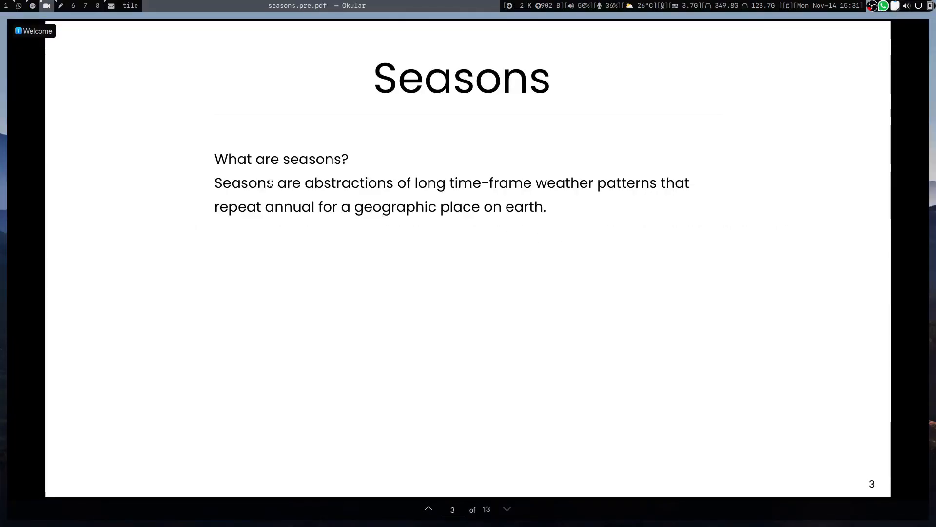